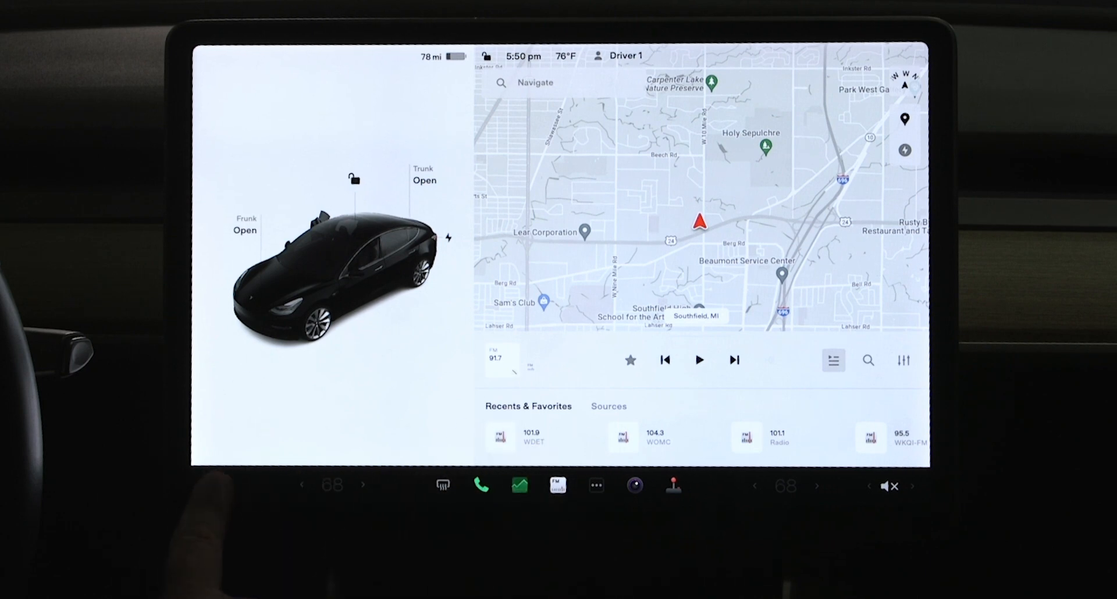
# Bring up the access code prompt from Controls and enter the code 'service'.
pyautogui.click(221, 485)
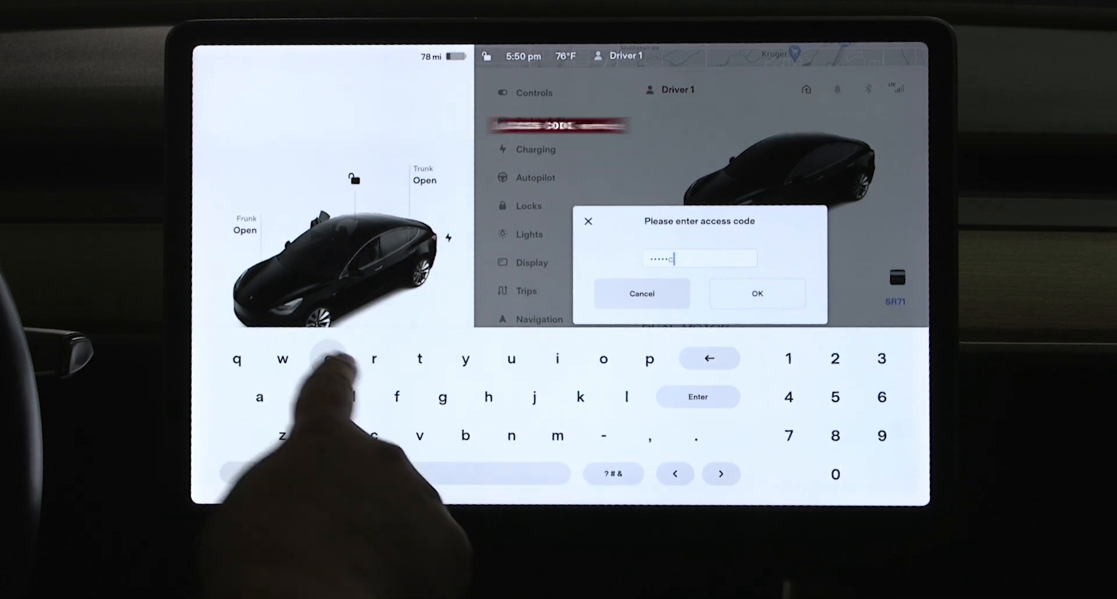
# Confirm the entered 'service' code so the Service Mode warning appears.
pyautogui.click(757, 293)
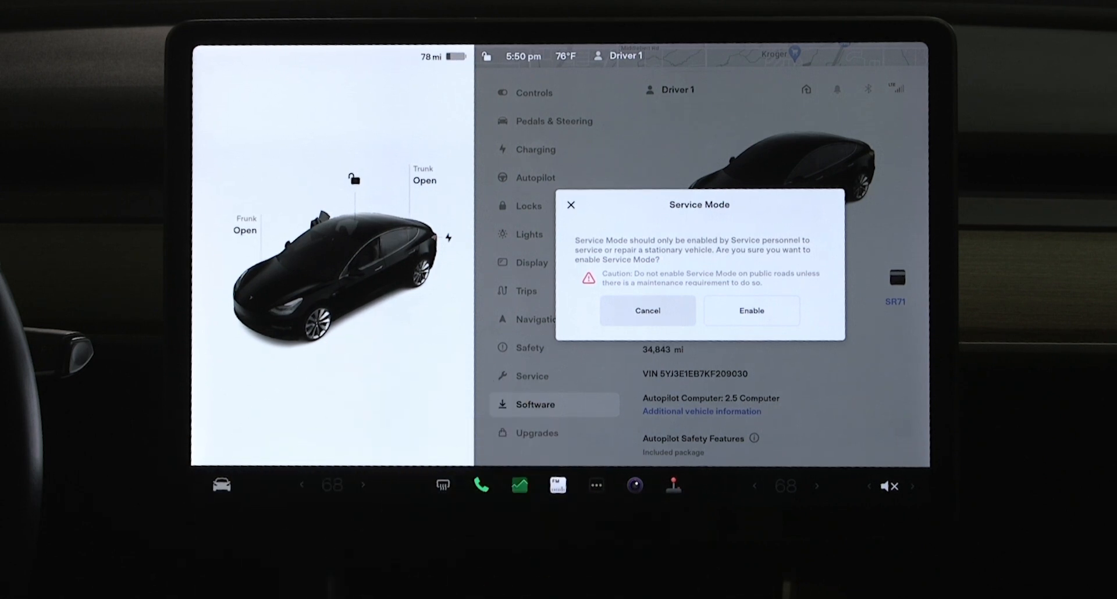
# Enable Service Mode and reach the Vehicle Info service page with the red border.
pyautogui.click(750, 311)
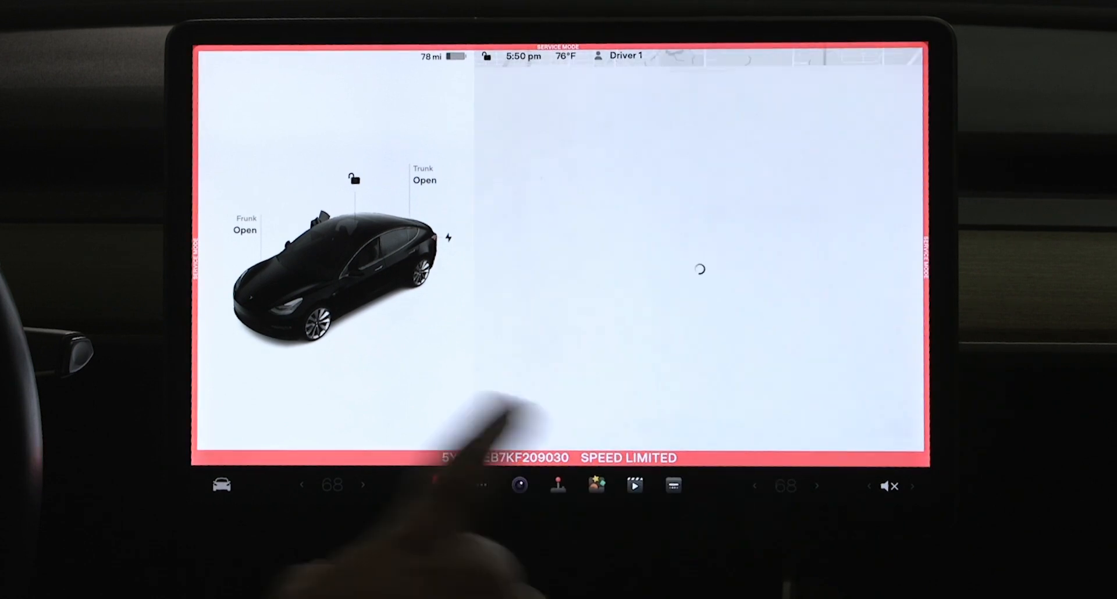
pyautogui.click(442, 485)
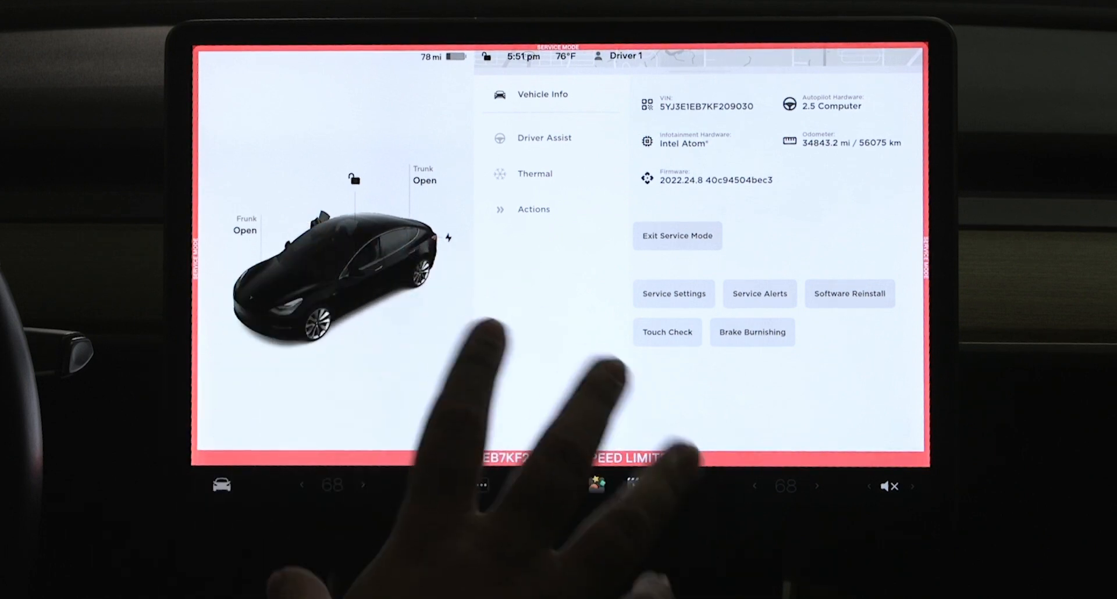
pyautogui.click(672, 293)
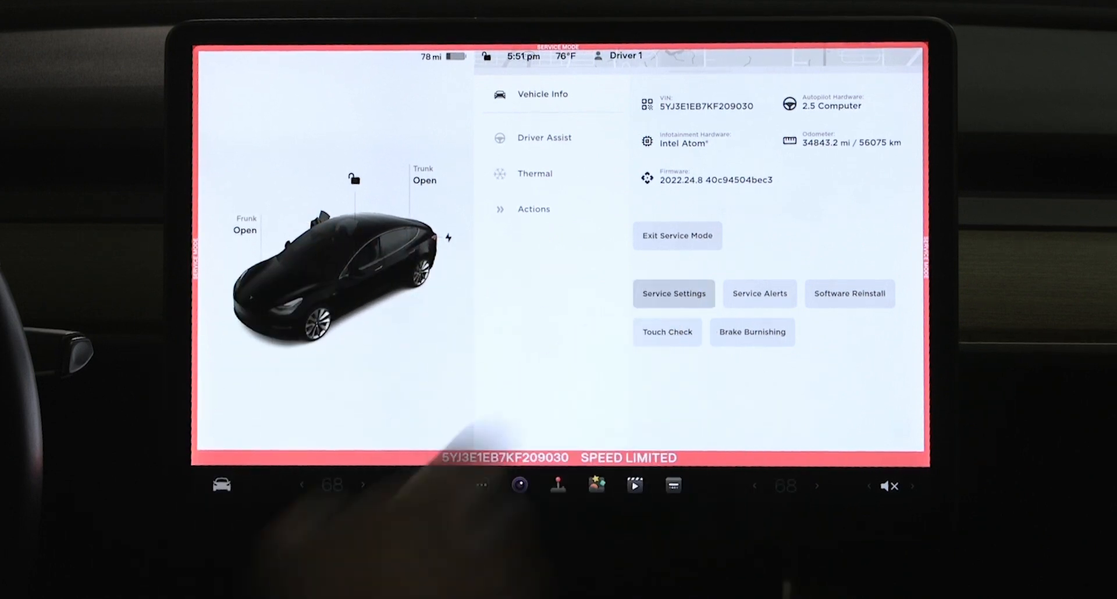
# Show the Service Settings overrides list with statuses like muted audio and disabled dashcam.
pyautogui.click(672, 293)
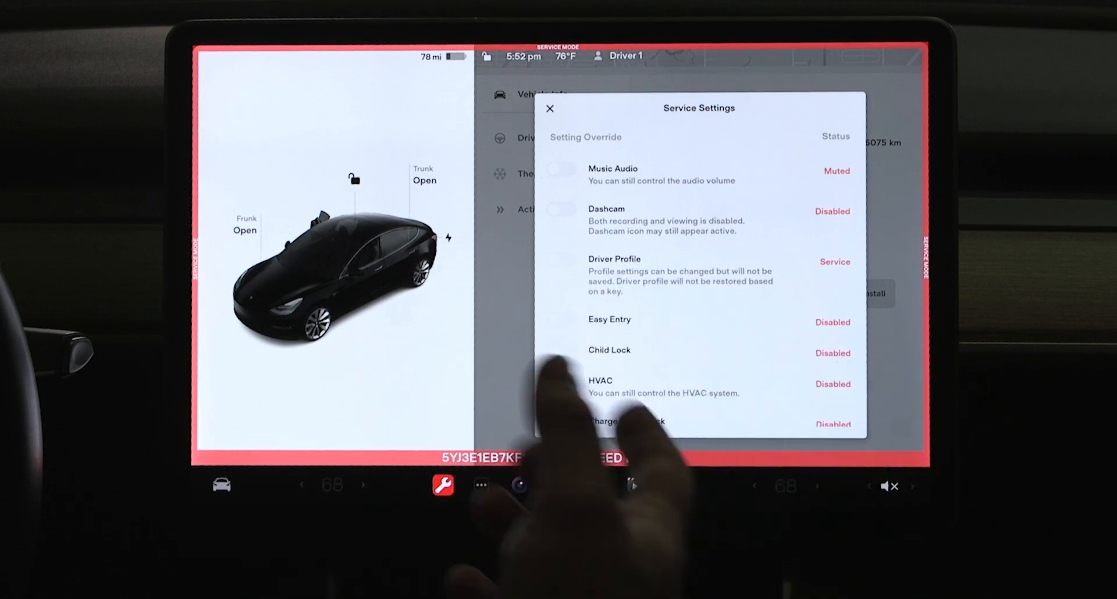
# Scroll through the remaining overrides, then close the list back to the Vehicle Info page.
pyautogui.scroll(-3)
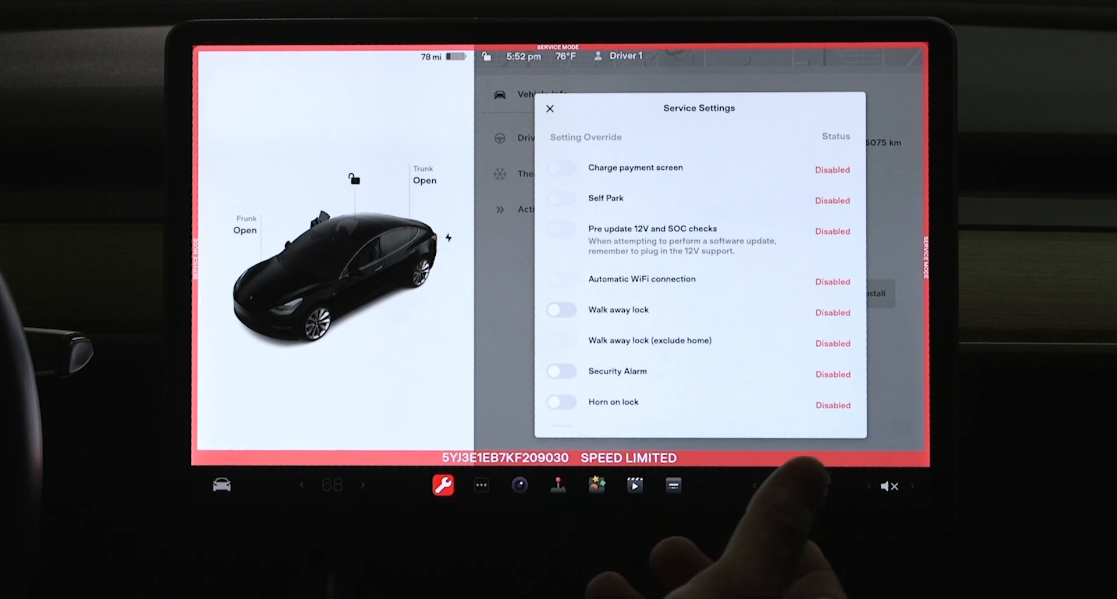
pyautogui.scroll(-3)
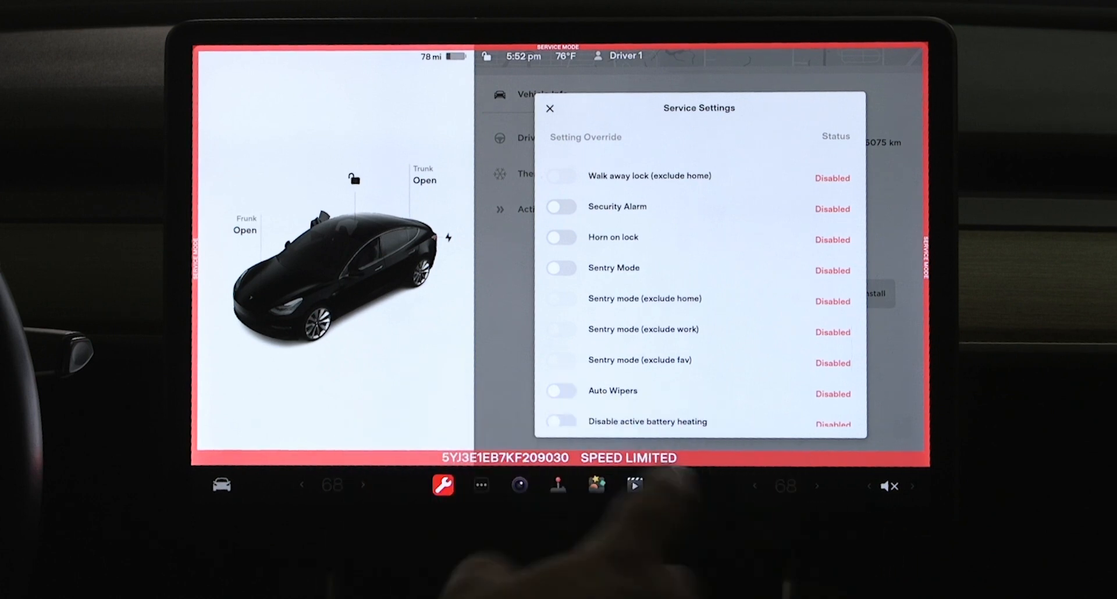
pyautogui.scroll(-3)
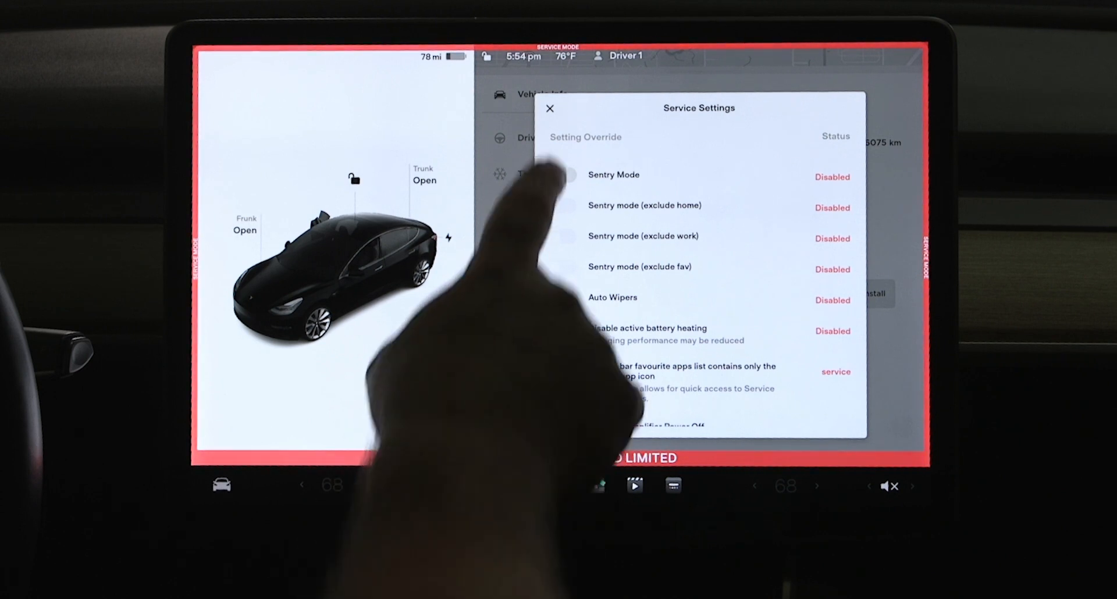
pyautogui.click(548, 108)
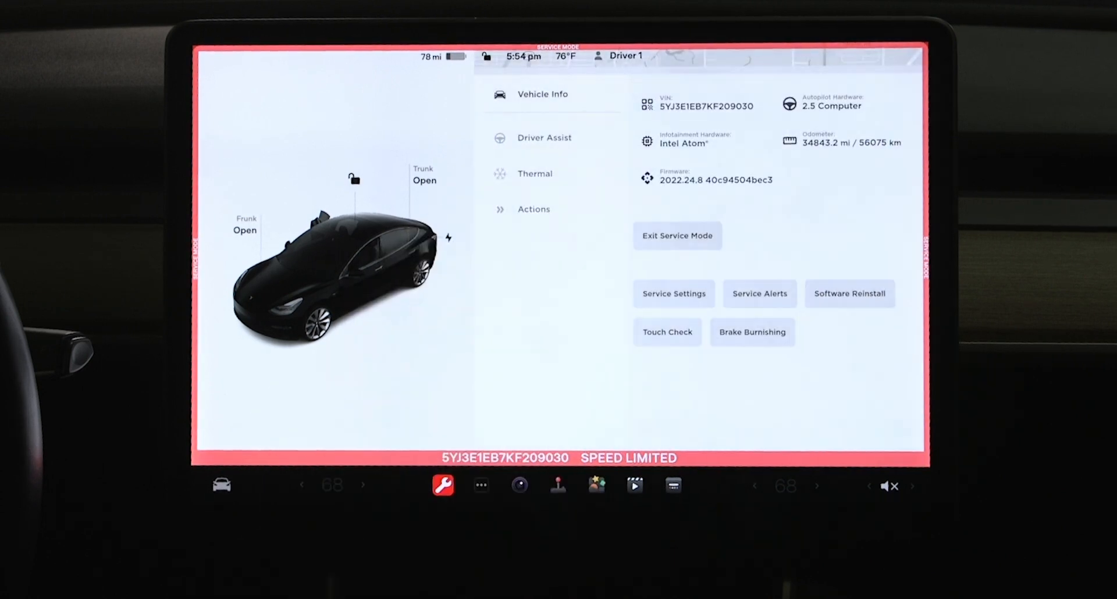